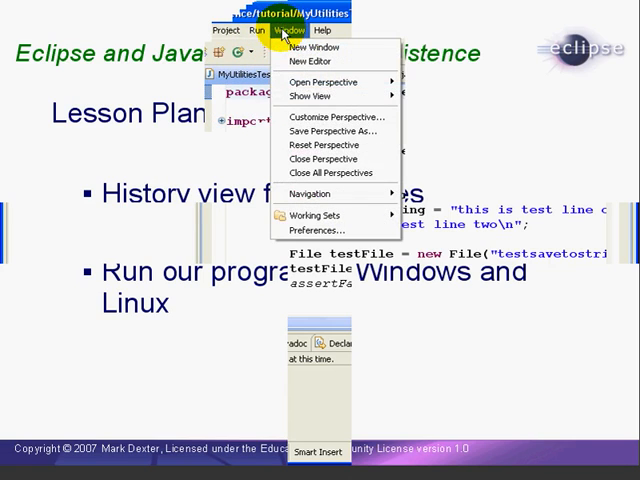
Show the History view from the Team category, listing MyUtilitiesTest.java revisions.
click(316, 96)
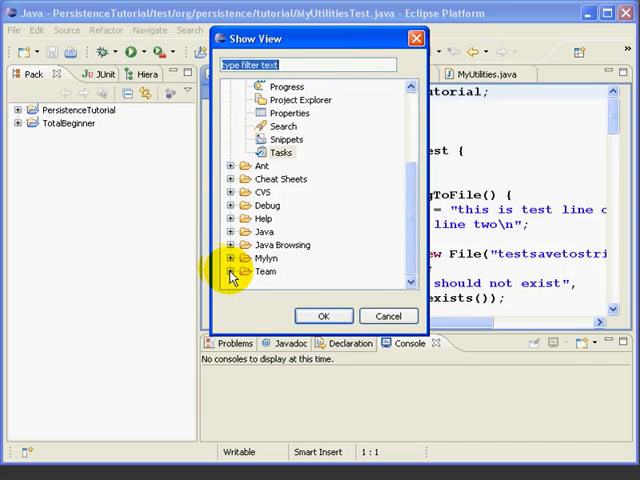
click(232, 272)
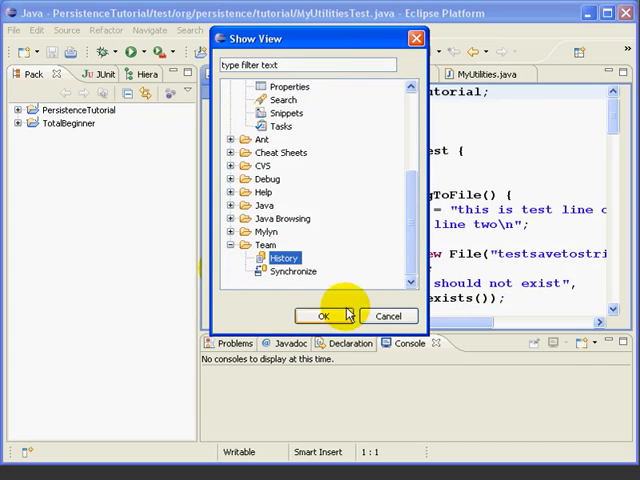
click(322, 316)
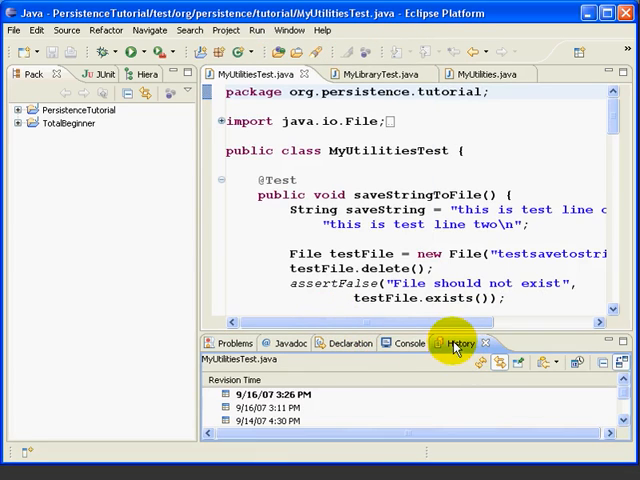
mouse_move(428, 398)
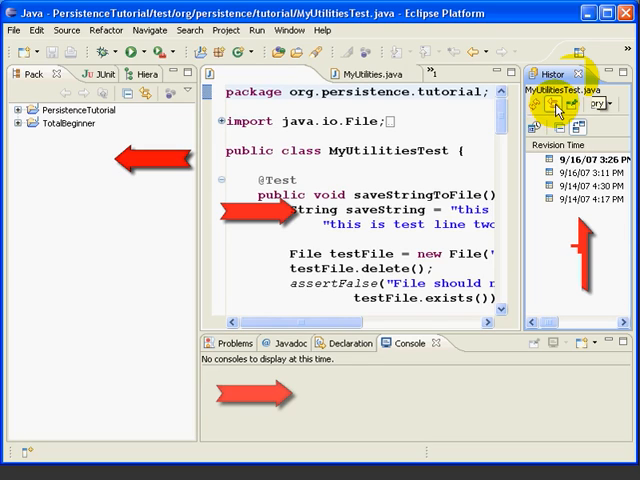
mouse_move(376, 74)
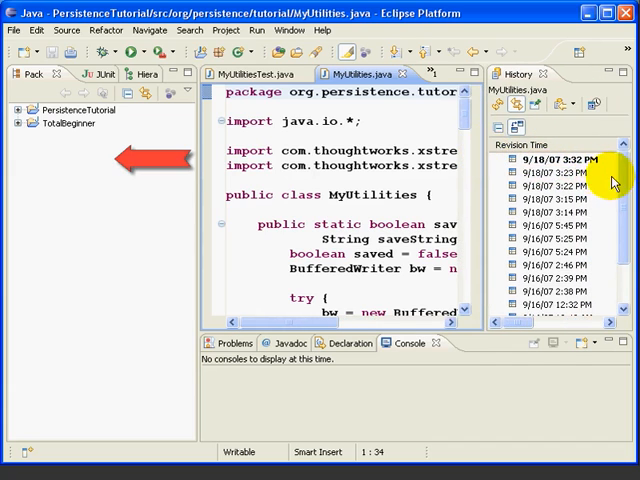
mouse_move(240, 74)
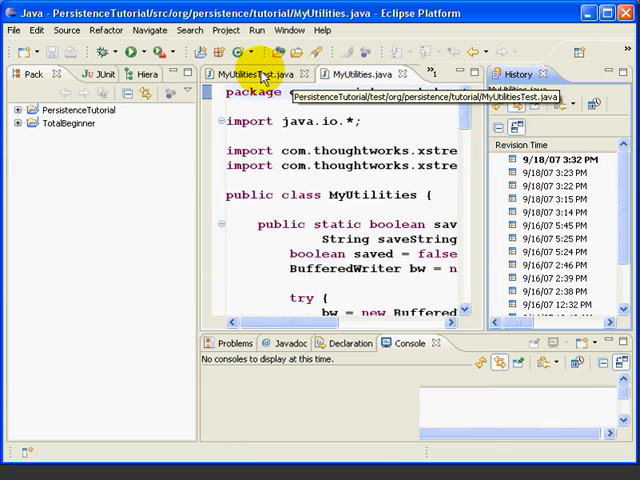
Switch between the MyUtilitiesTest.java and MyUtilities.java editors to change the tracked history.
click(244, 72)
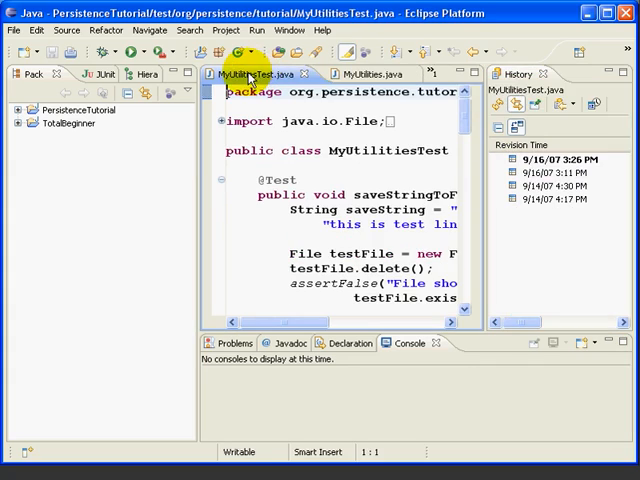
mouse_move(368, 74)
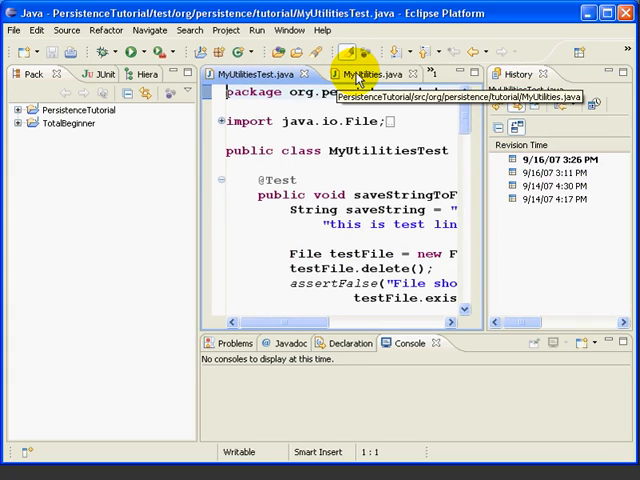
click(370, 74)
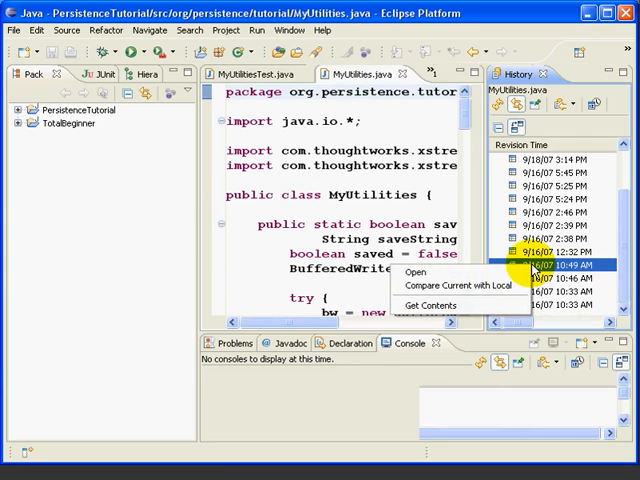
mouse_move(460, 286)
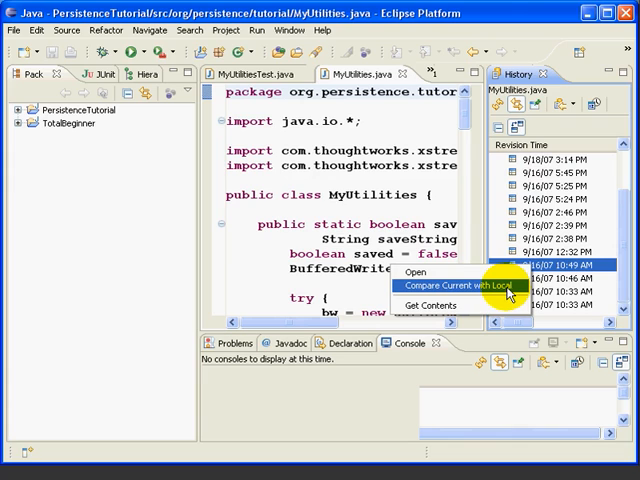
Compare the current MyUtilities.java with an earlier local revision side by side.
click(448, 284)
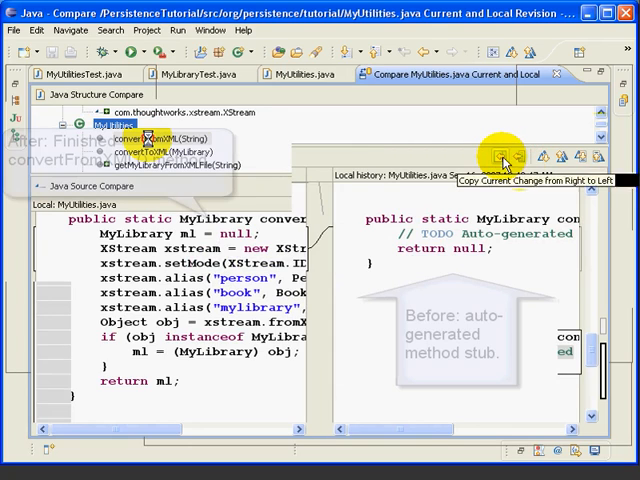
mouse_move(520, 156)
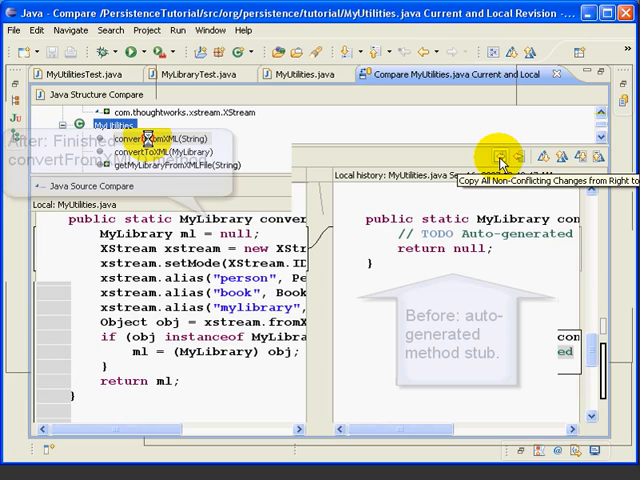
mouse_move(516, 156)
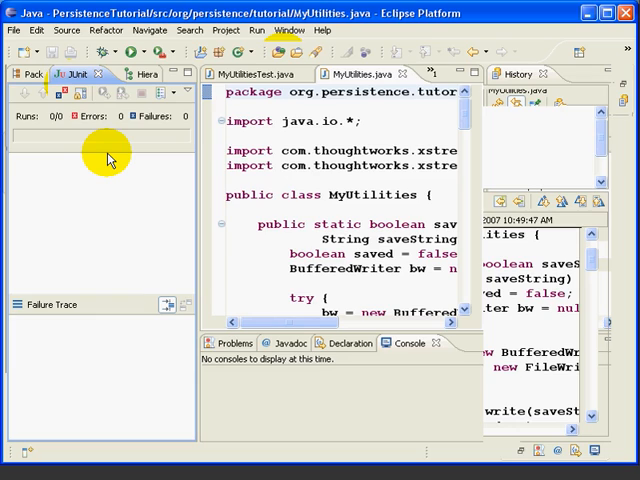
mouse_move(108, 158)
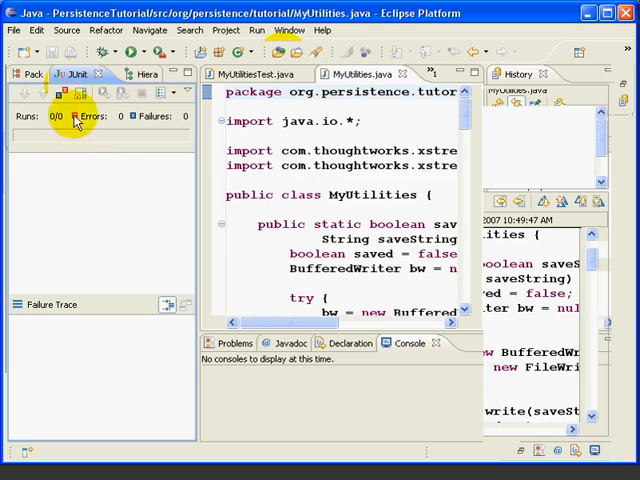
Return to the Package Explorer project tree.
click(28, 74)
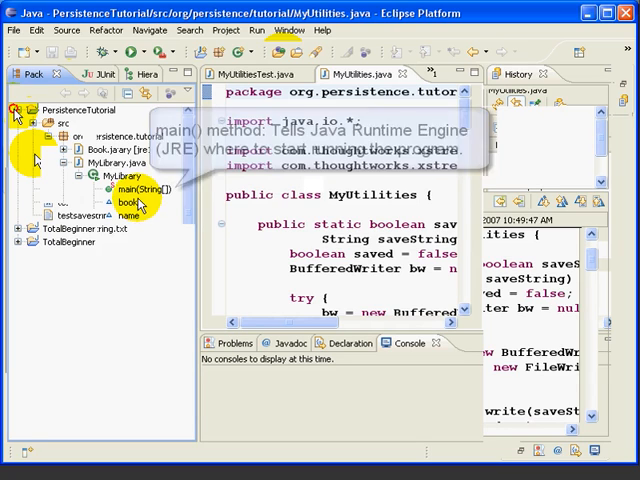
Run MyLibrary.java as a Java application and review its status report in the Console.
click(96, 72)
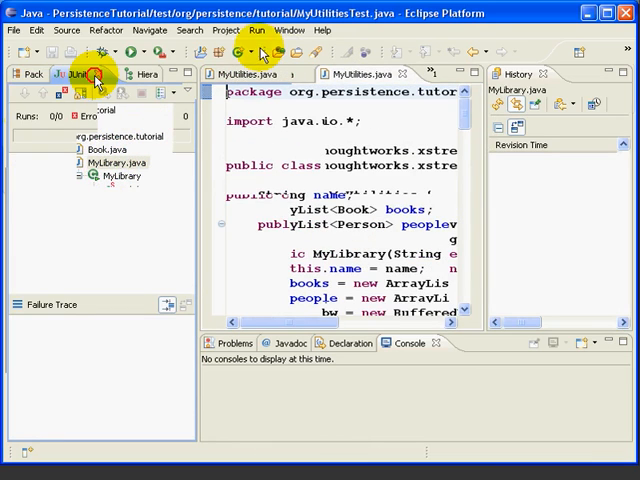
click(260, 32)
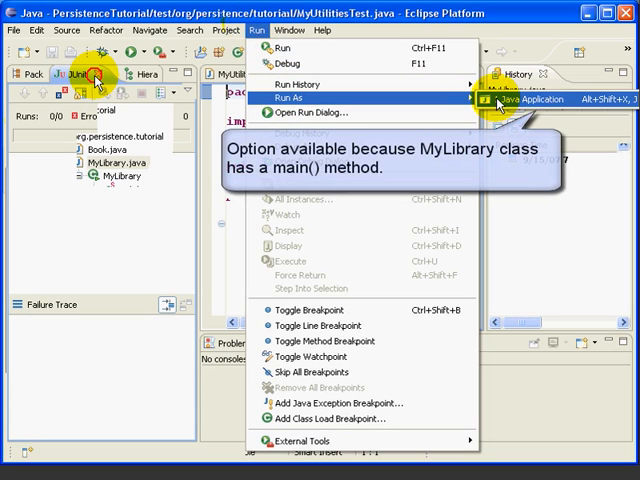
click(540, 100)
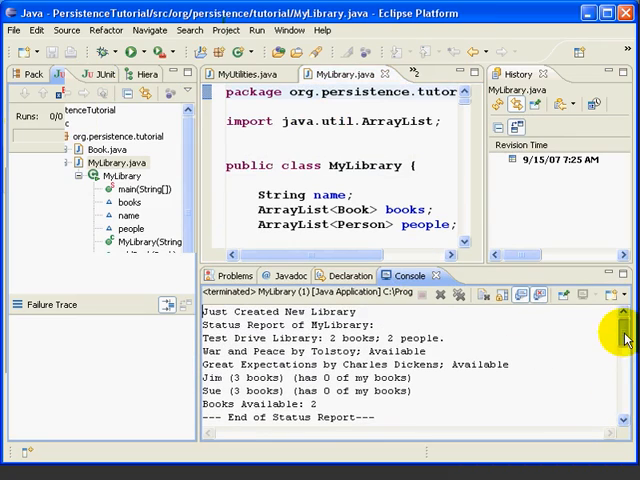
scroll(down, 3)
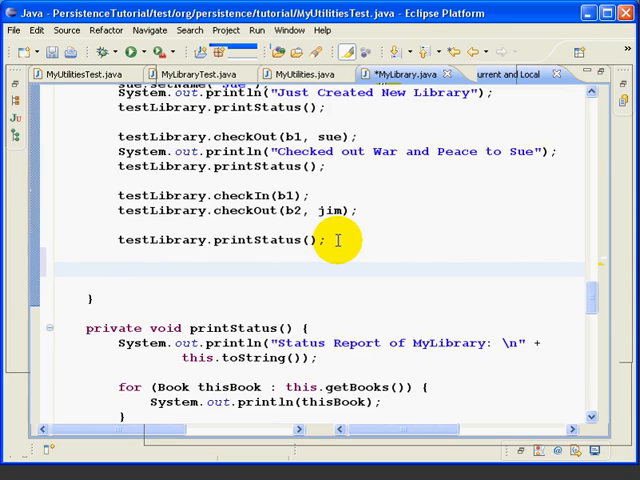
Add MyUtilities calls saving the test library to XML and reloading it into a new library.
text(MyUt)
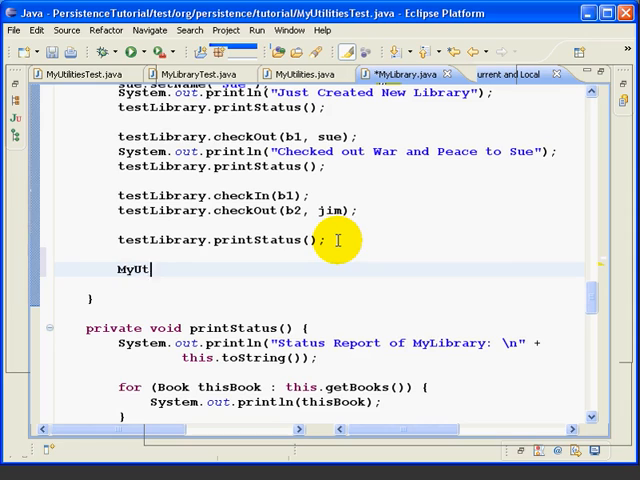
text(il)
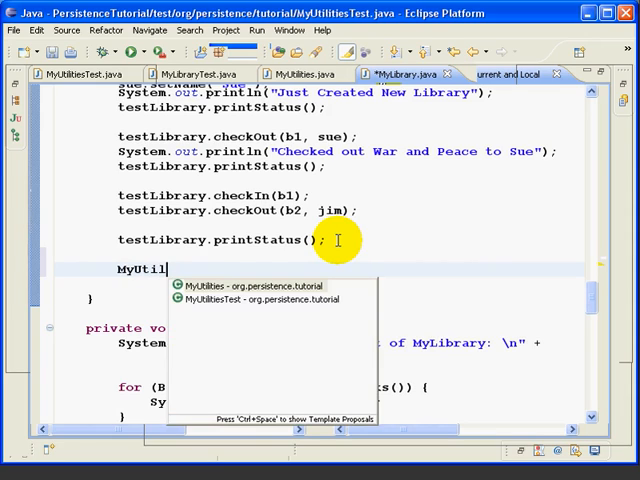
text(ities.saveMyLibraryToXMLFile(fileName, ml)
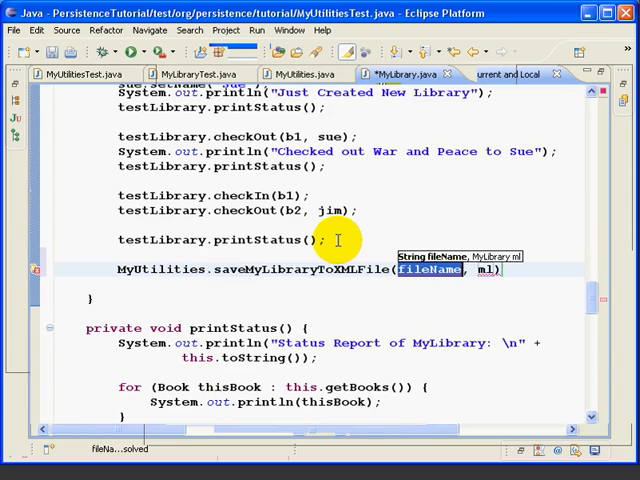
text("test")
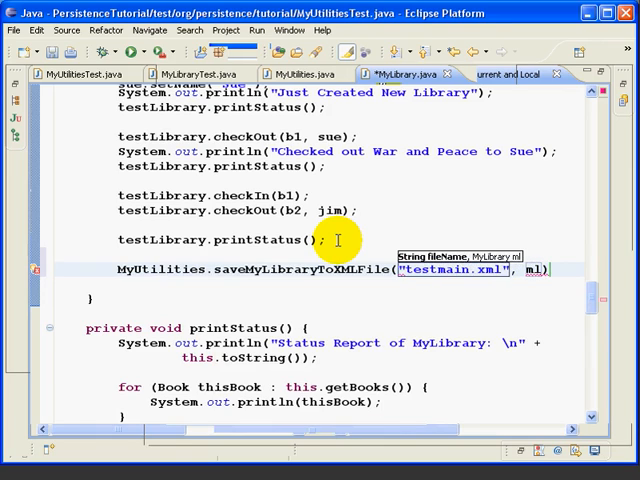
text(testLibrary)
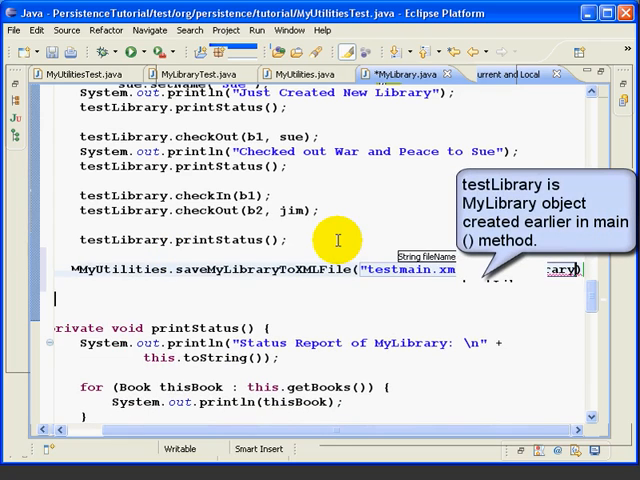
text(Myu)
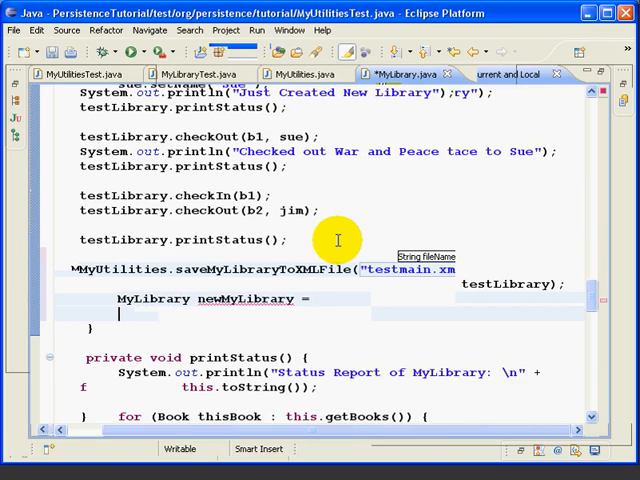
text(my)
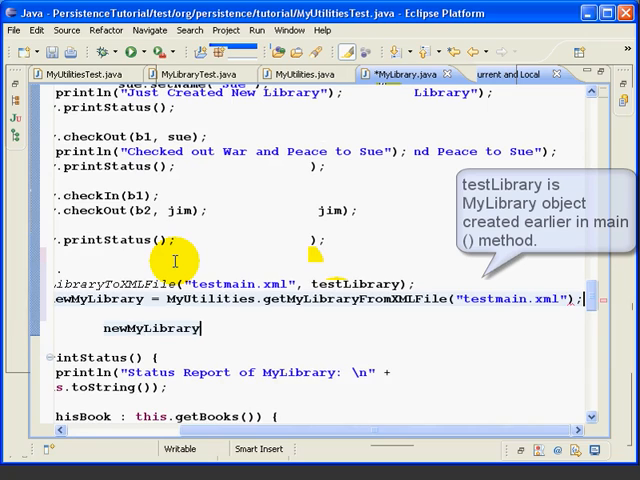
text(printStatus();)
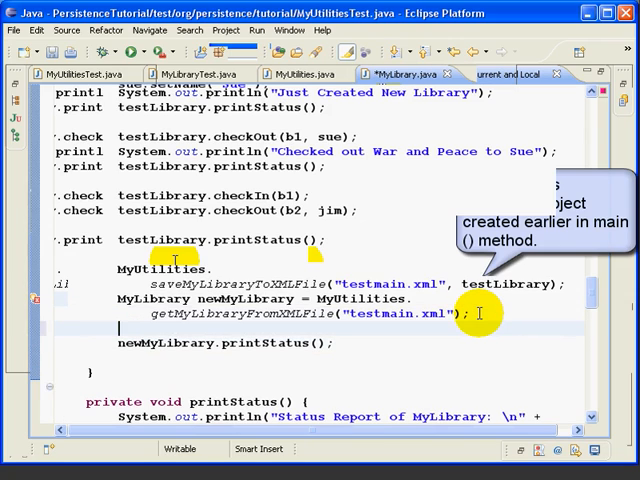
Print "Printing information from saved xml file" via the sysout template.
text("Printing ")
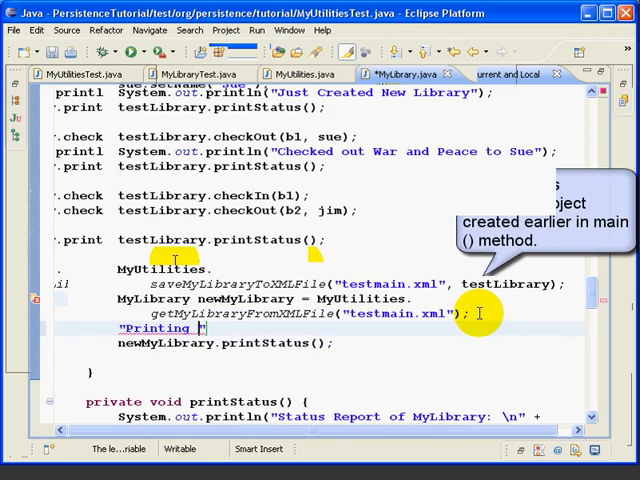
text(information from saved xml file)
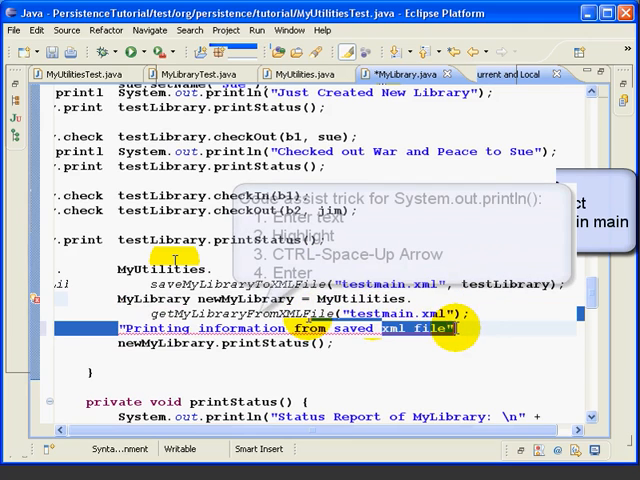
key(ctrl+space)
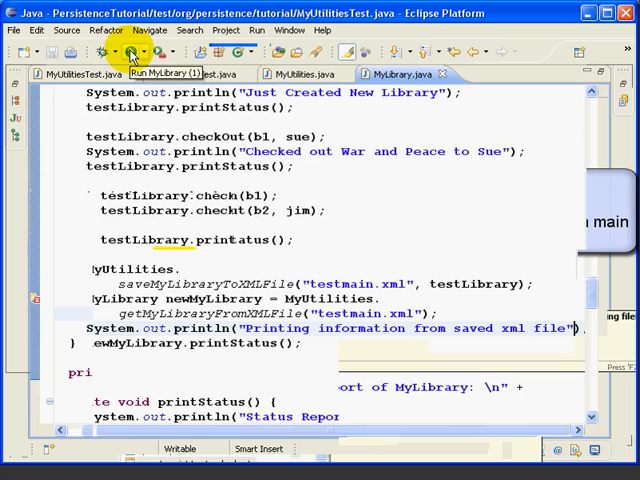
Run MyUtilitiesTest and review its library status reports in the Console.
click(132, 52)
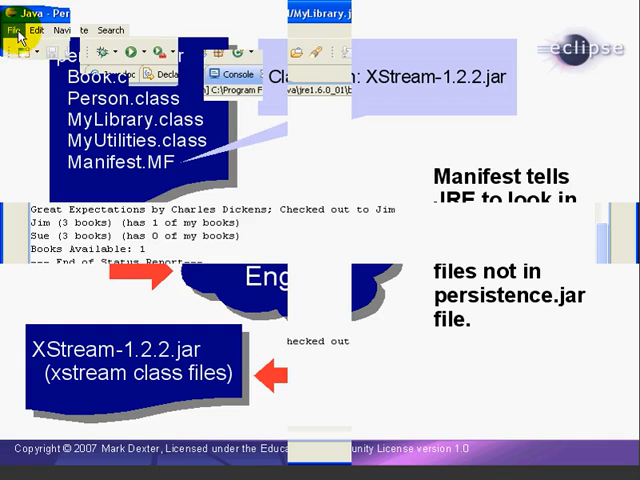
Start an untitled text file with Manifest-Version: 1.0 and Main-Class: org.persistence.tutorial.MyLibrary.
click(12, 30)
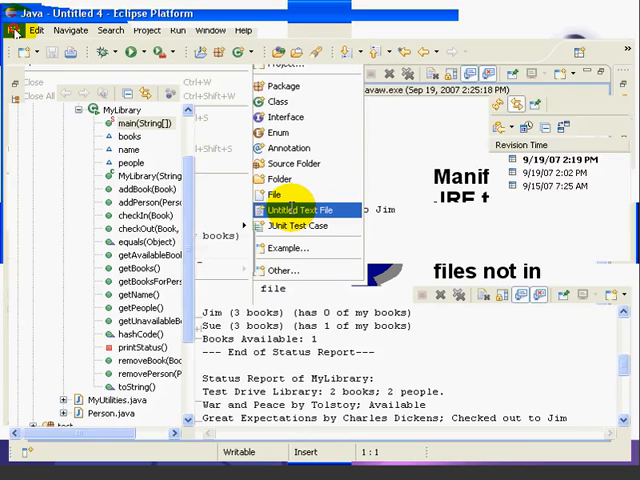
click(300, 208)
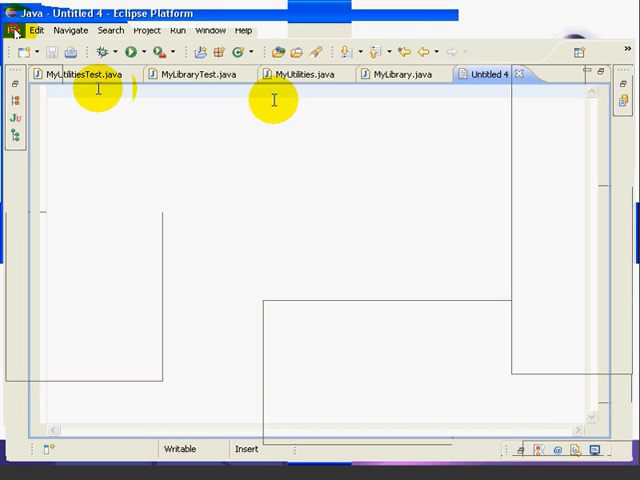
text(Mani)
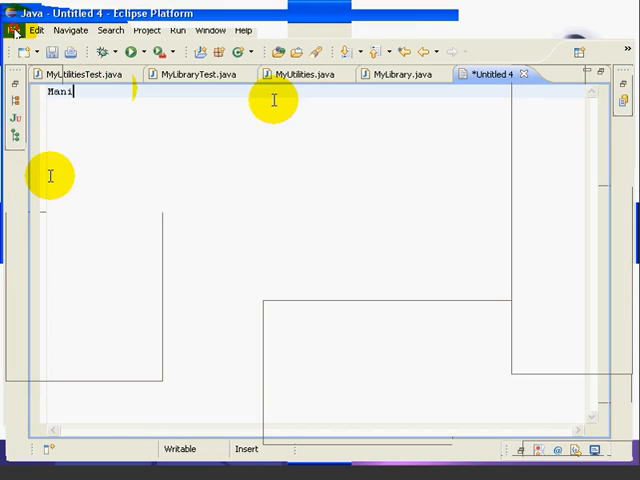
text(fest-Version:)
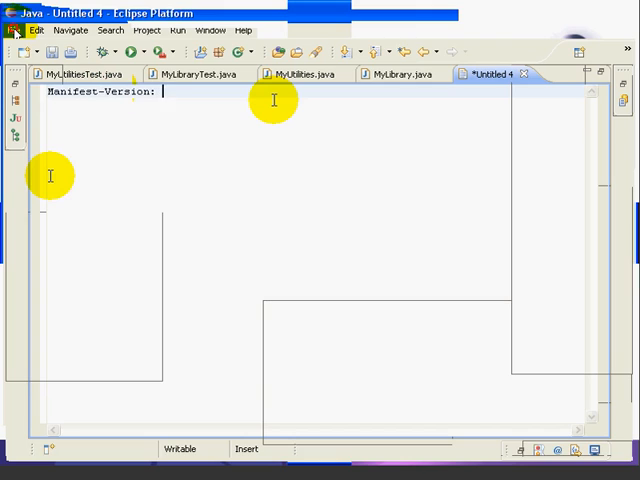
text(1.0)
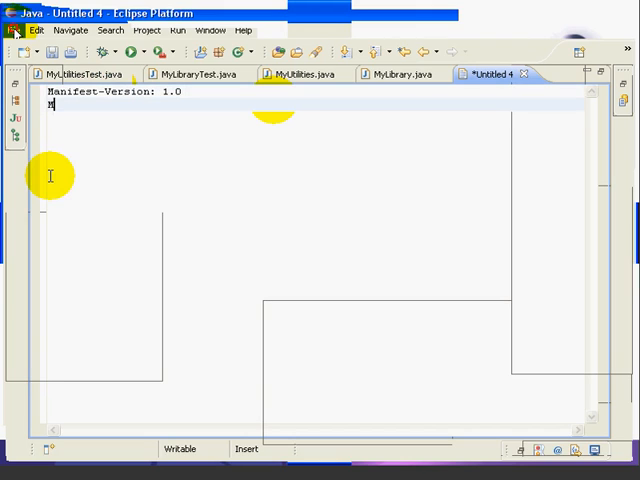
text(Main-Class:)
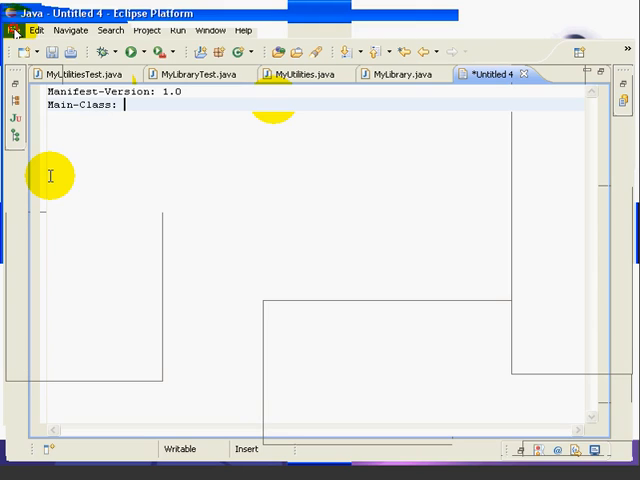
text(org.persia)
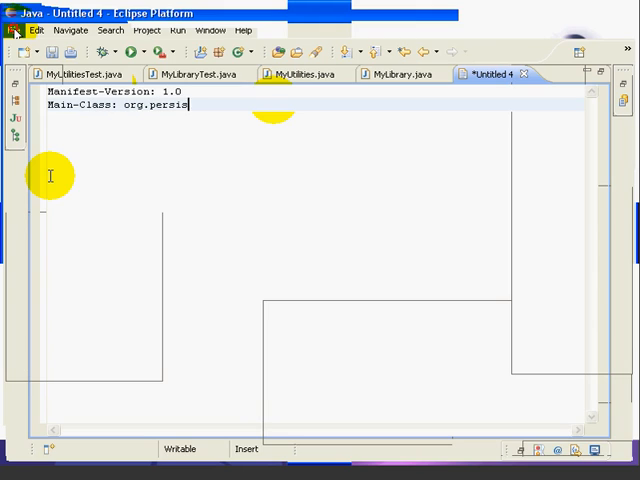
text(tence.tutor)
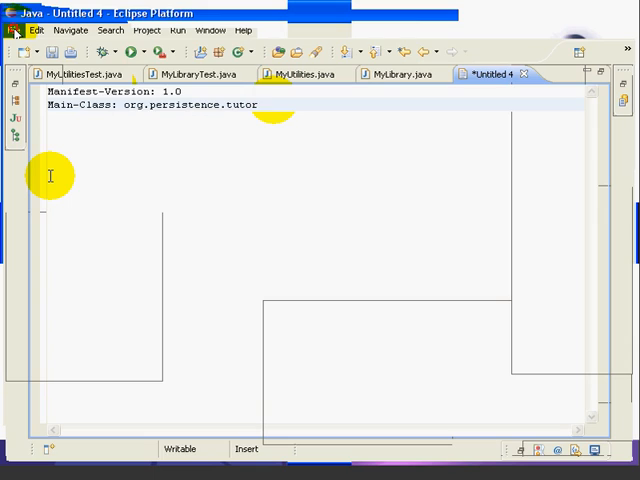
text(al.MyLibrary)
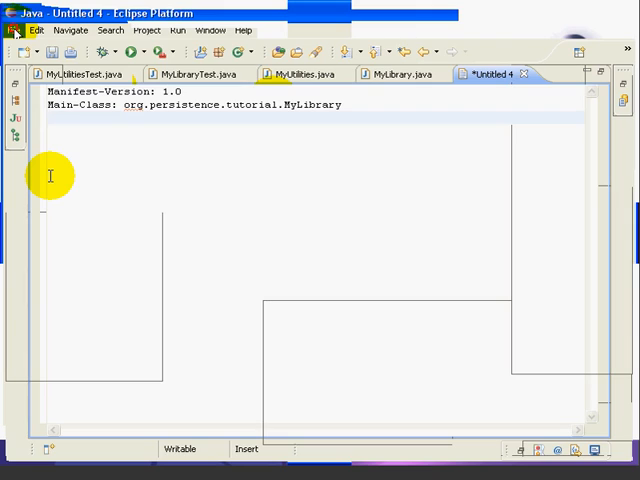
Add the Class-Path: xstream-1.2.2.jar manifest line.
text(Class-)
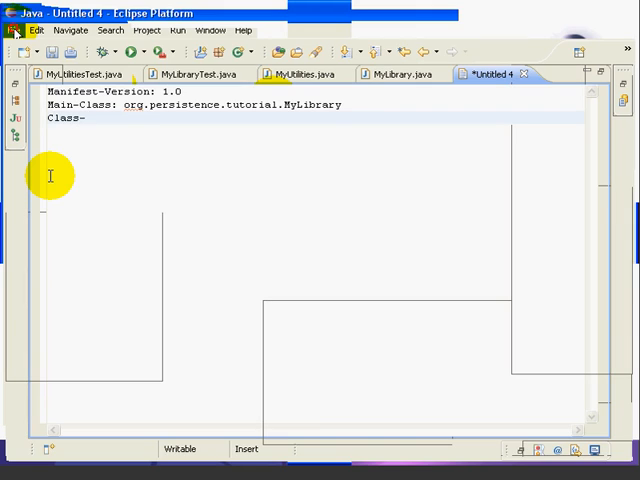
text(Path:)
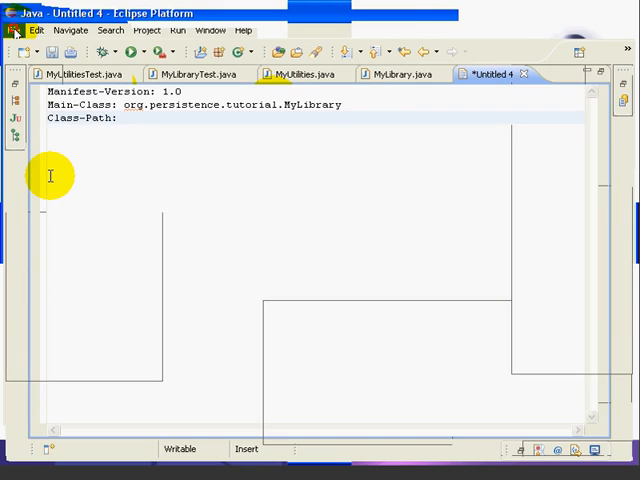
text(xstream)
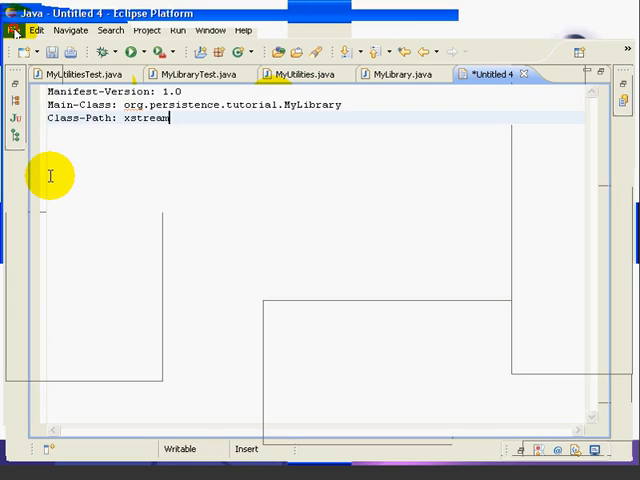
text(-1.2.2.jar)
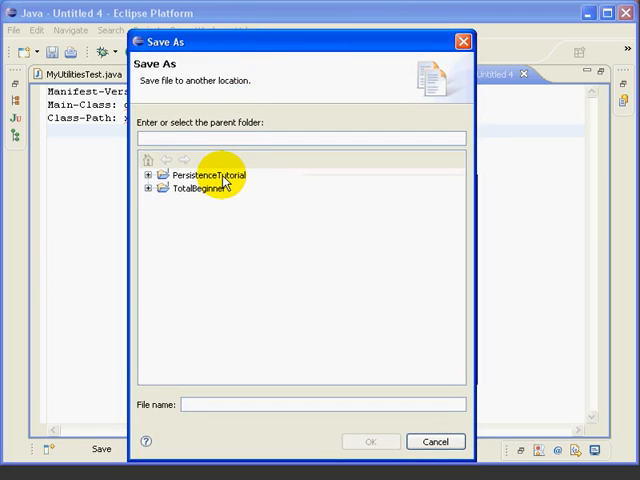
Target the PersistenceTutorial project with file name manifest.txt in Save As.
click(212, 176)
text(manifest.txt)
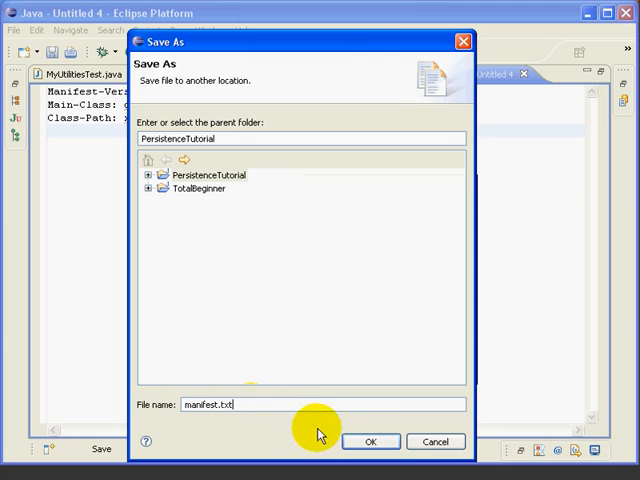
click(370, 440)
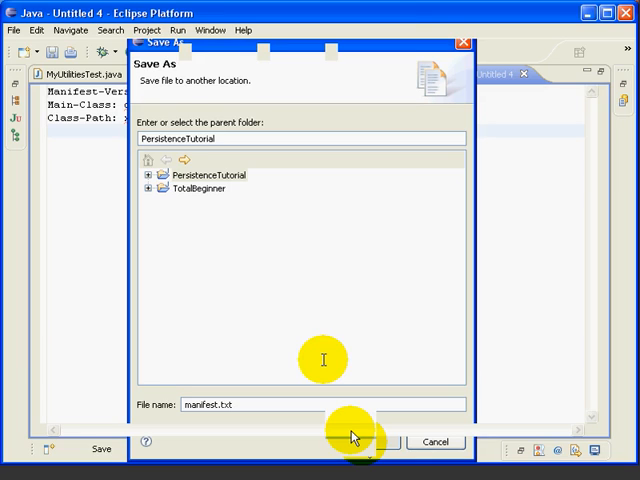
mouse_move(304, 312)
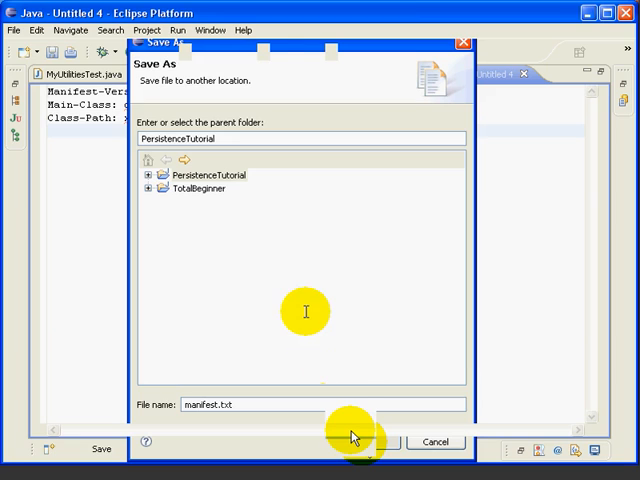
Set the Java compiler compliance level to 5.0 and accept the full rebuild.
click(208, 30)
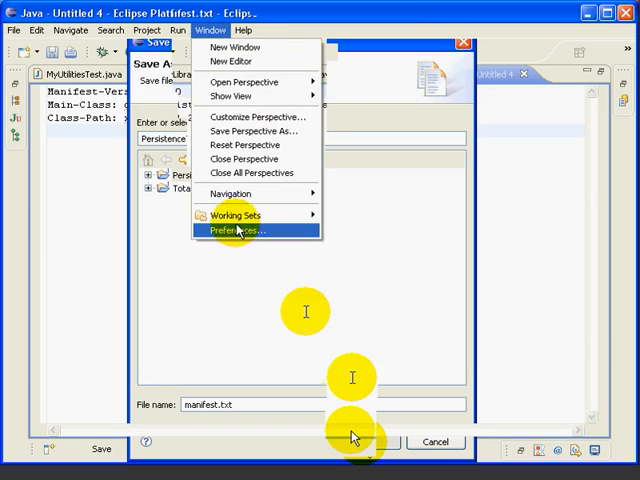
click(236, 232)
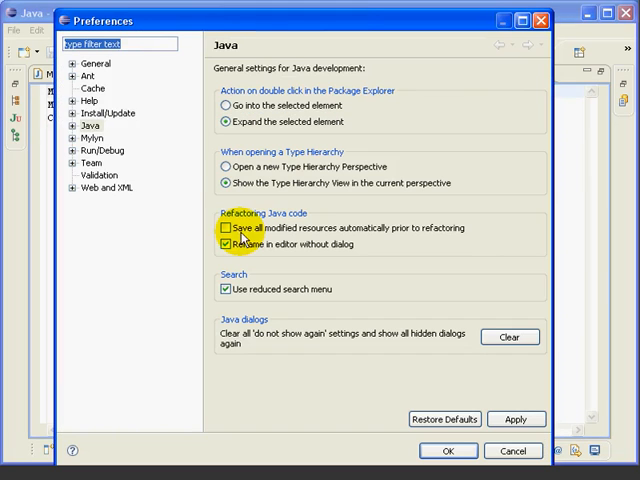
click(68, 126)
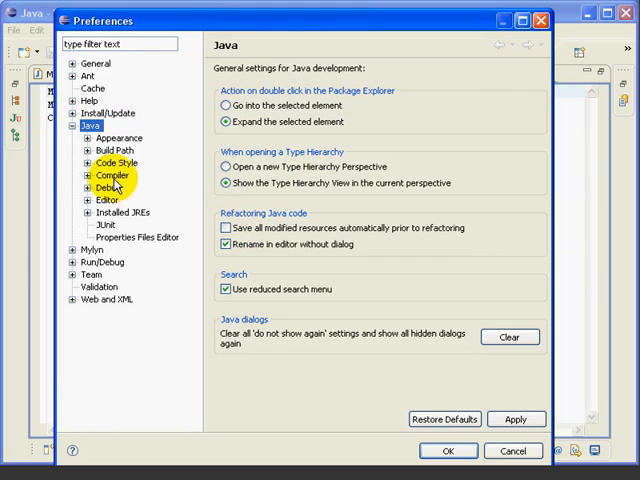
click(112, 176)
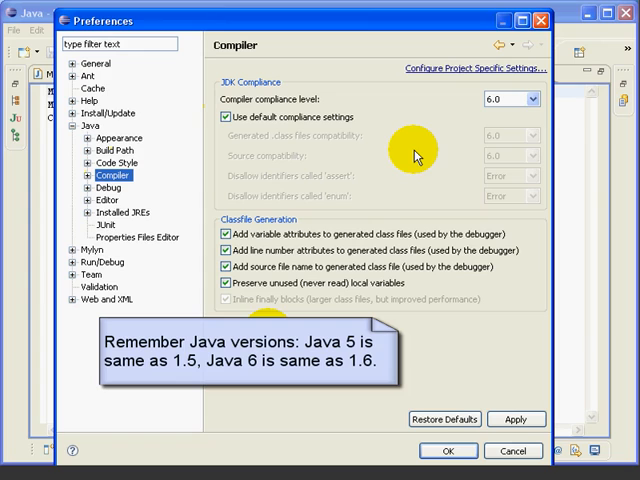
mouse_move(508, 98)
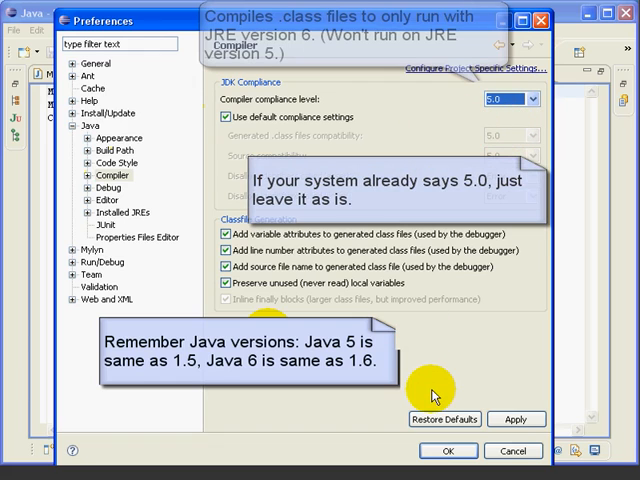
click(516, 420)
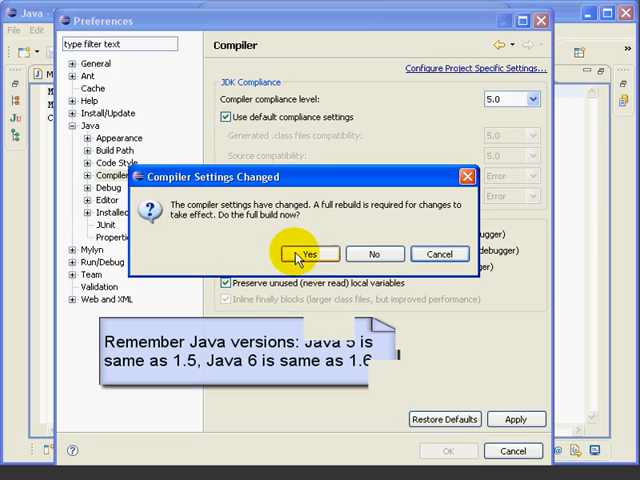
click(308, 252)
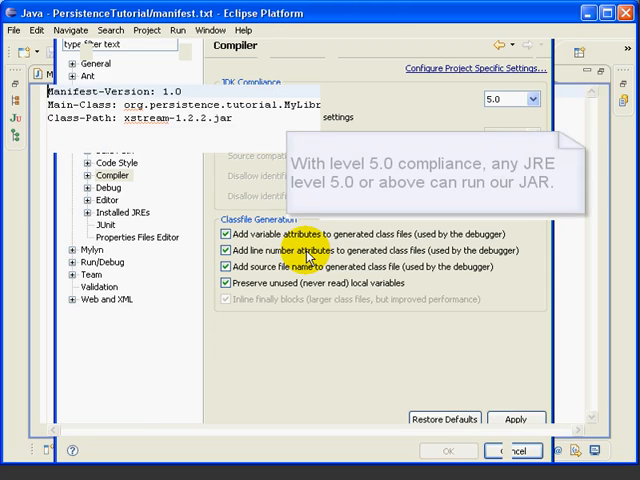
Include PersistenceTutorial's src and test folders and target the JAR at C:\eclipse\persistence.jar.
click(12, 30)
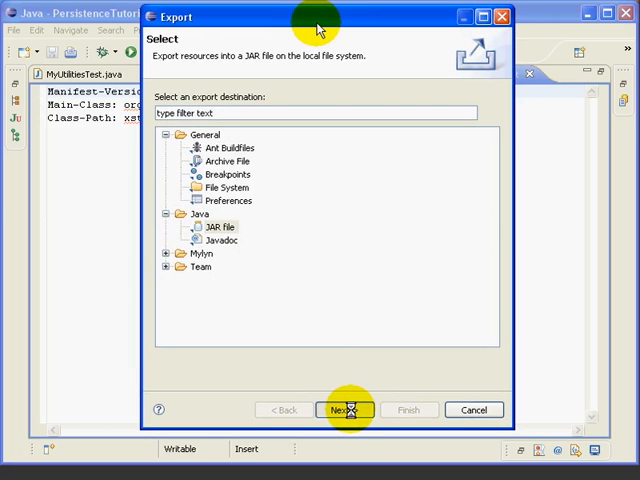
click(346, 410)
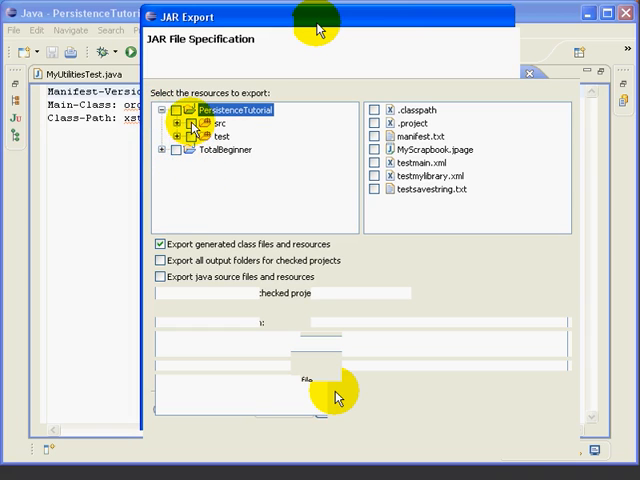
click(176, 108)
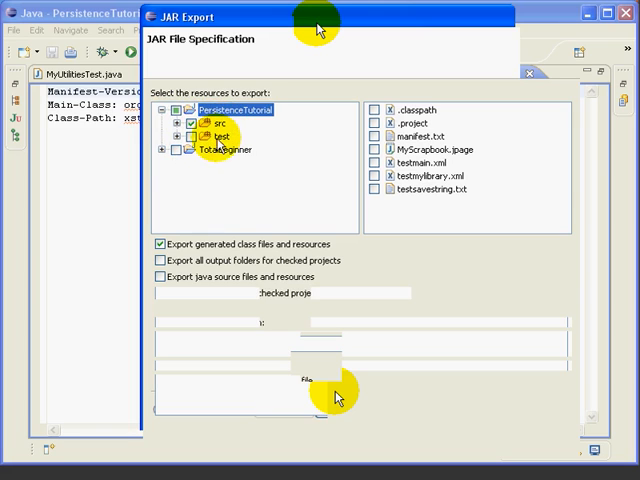
click(208, 122)
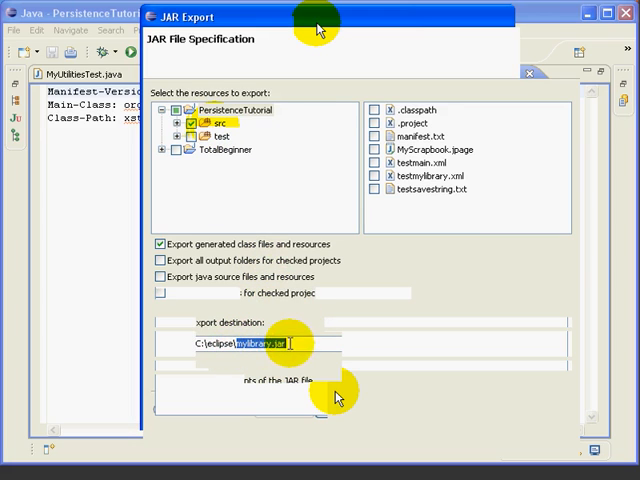
text(persistence)
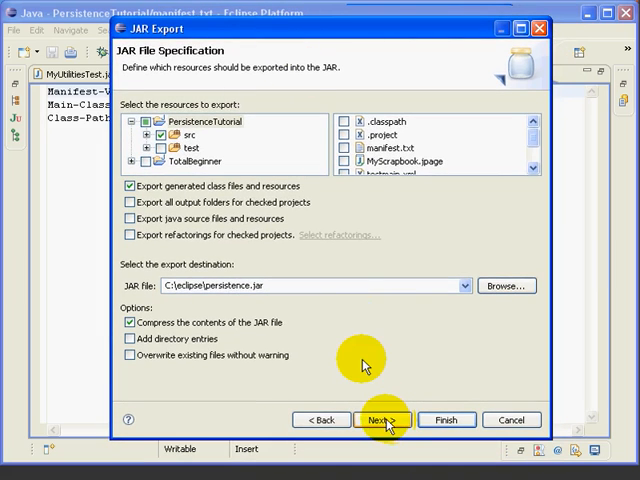
Advance through the packaging options to the manifest settings page.
click(378, 420)
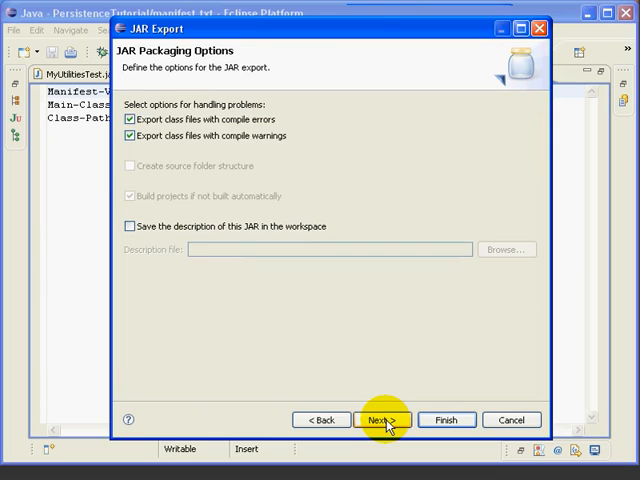
click(380, 420)
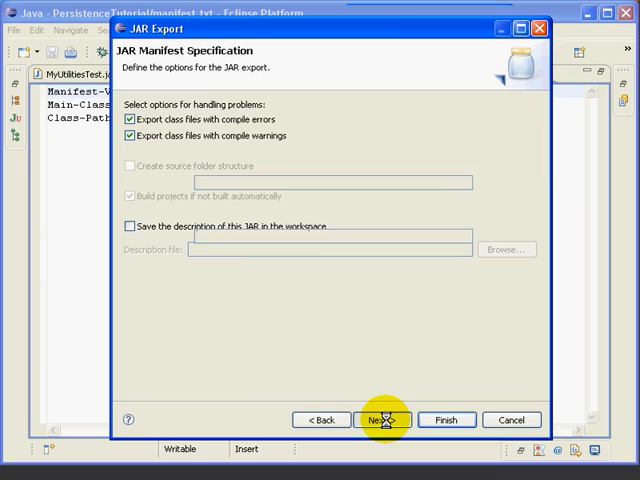
click(380, 420)
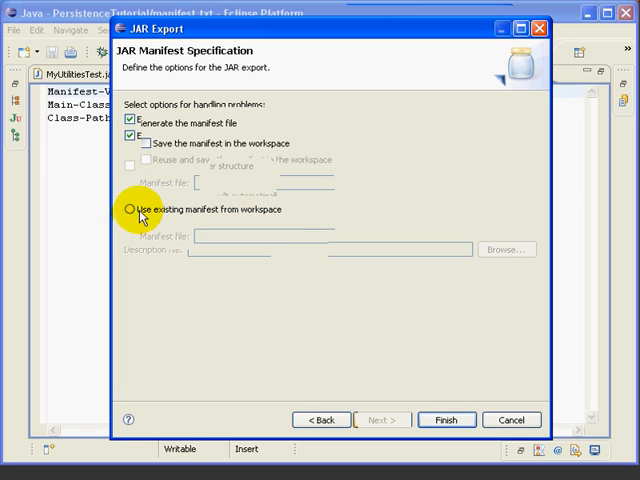
Use the existing workspace manifest PersistenceTutorial/manifest.txt for the JAR.
click(132, 210)
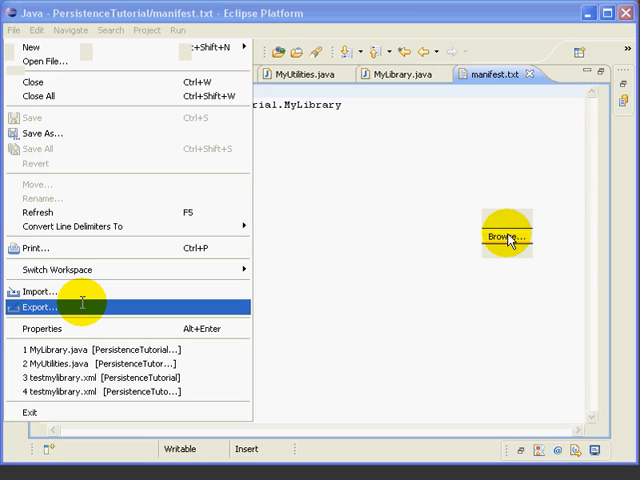
click(506, 236)
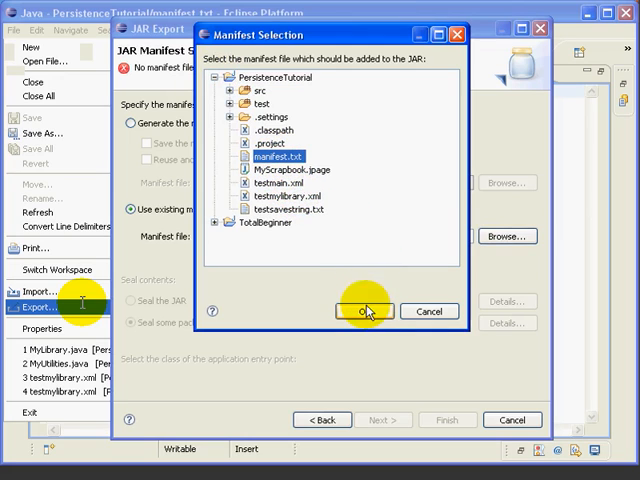
click(364, 312)
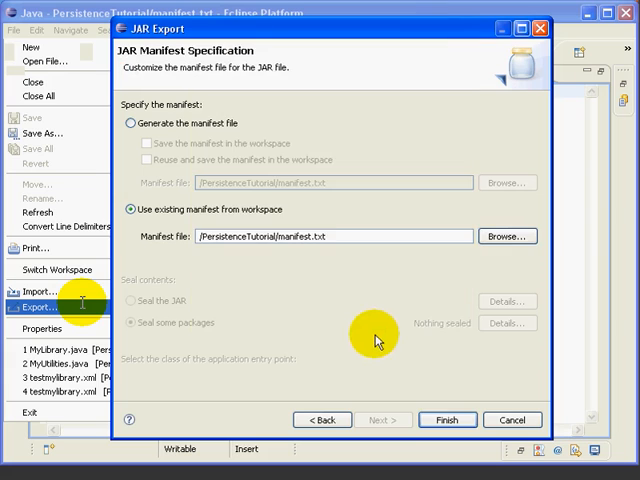
click(448, 420)
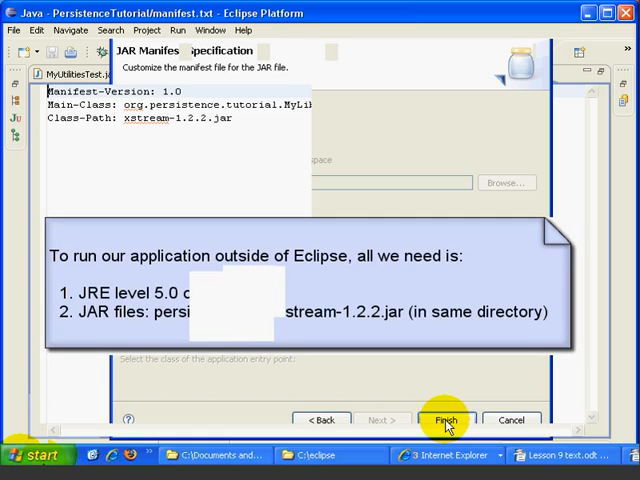
Finish the export, producing persistence.jar with the chosen manifest.
click(30, 456)
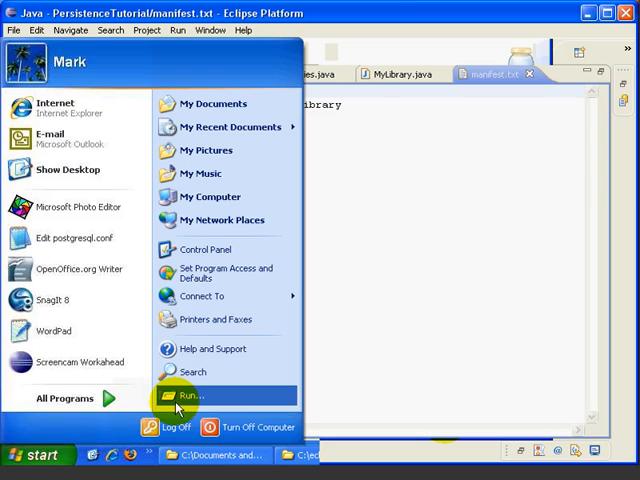
Launch cmd, change to C:\eclipse and list its JAR files with dir *.jar.
click(186, 392)
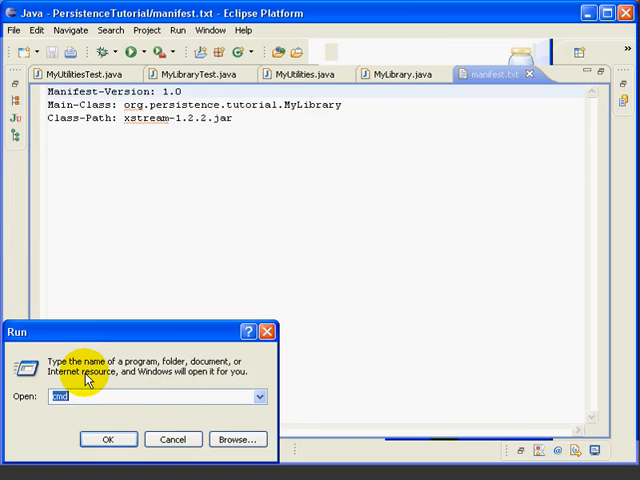
click(108, 440)
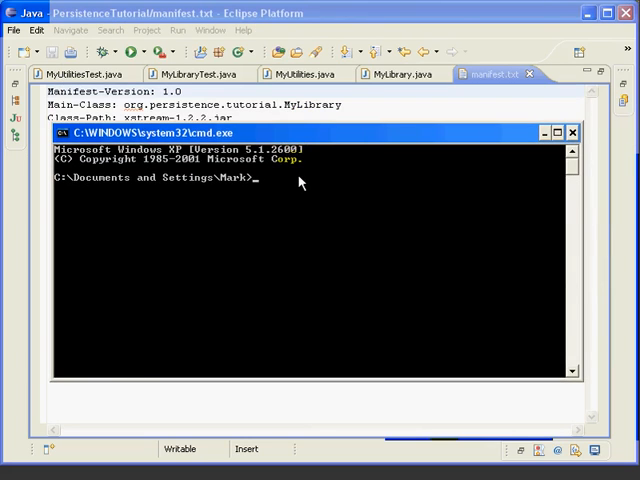
text(cd)
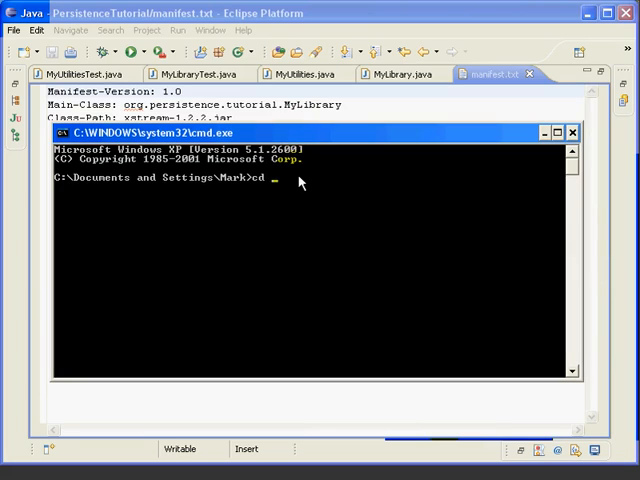
text(\eclipse)
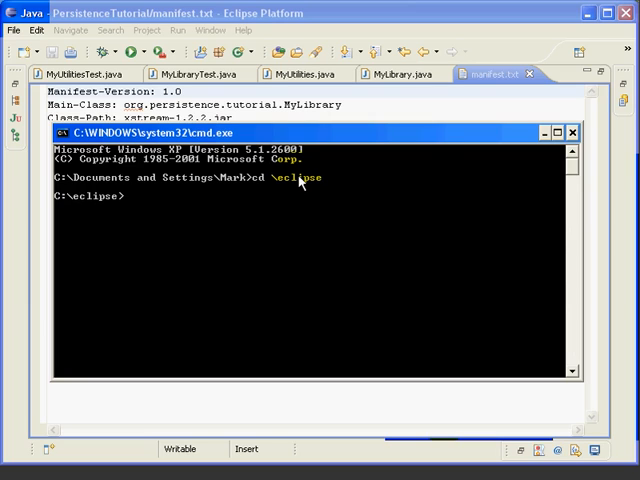
text(dir *.jar)
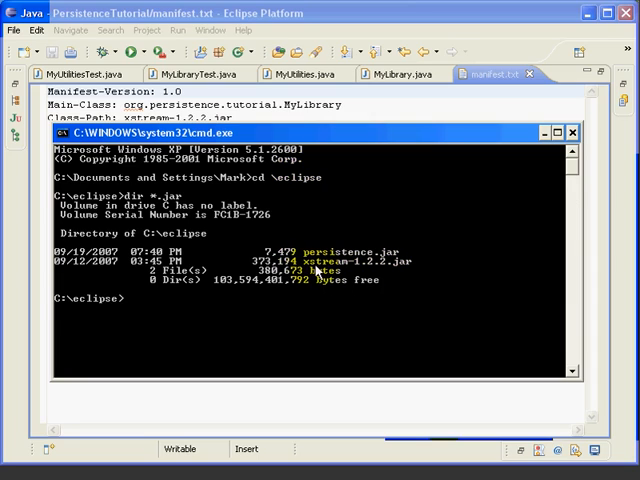
mouse_move(196, 298)
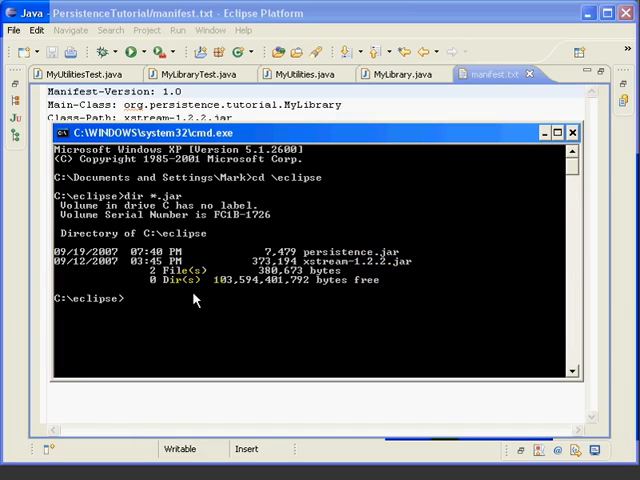
mouse_move(508, 284)
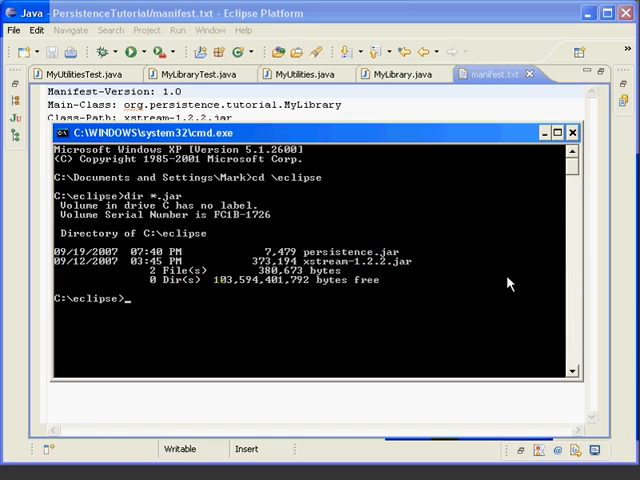
Run java -jar persistence.jar from the command prompt.
text(java)
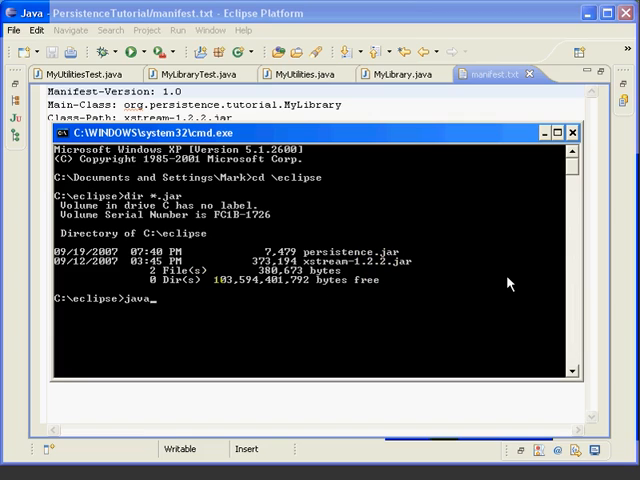
text(-jar)
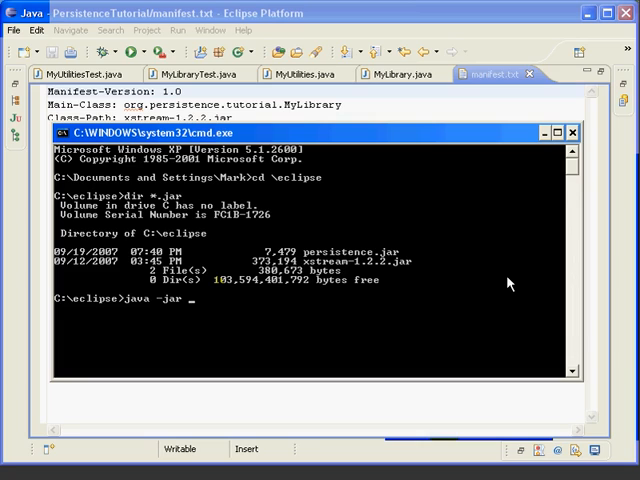
text(persistence)
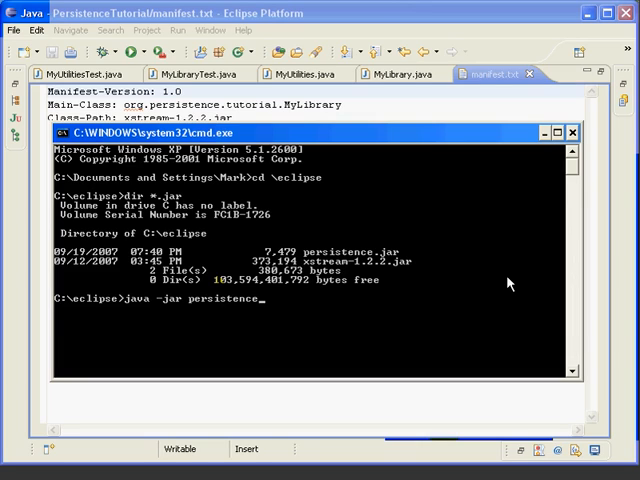
text(.jar)
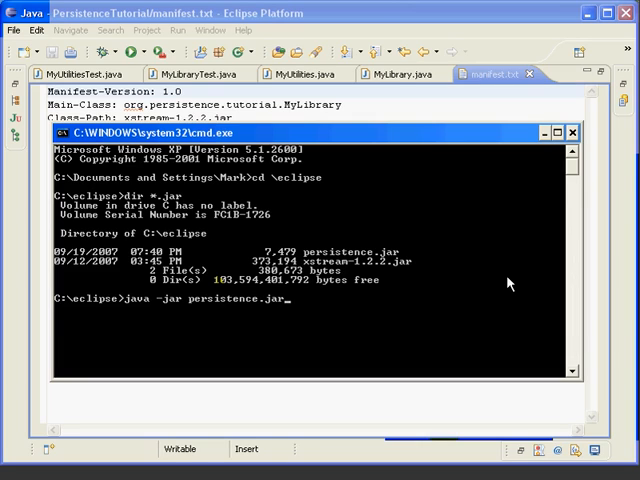
key(Return)
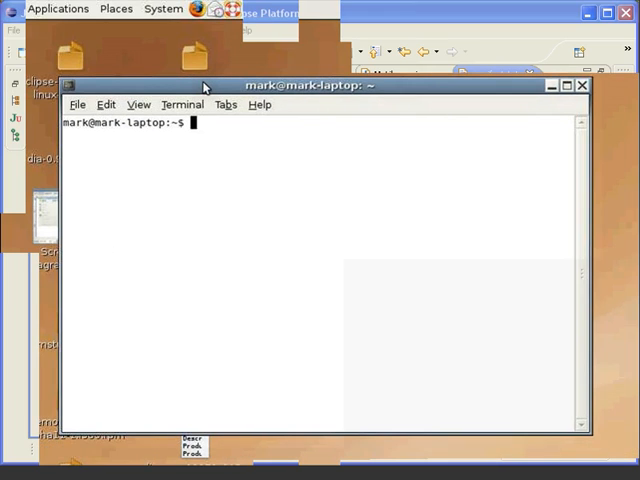
Run java -version in the Linux terminal to confirm Java 1.5.0_11, then begin another java command.
text(java)
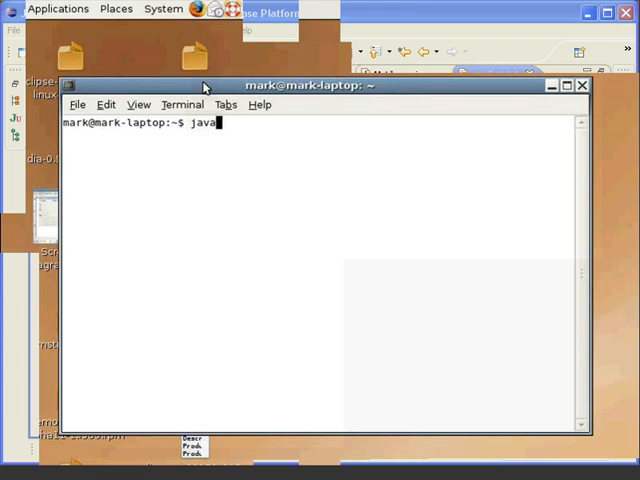
key(Return)
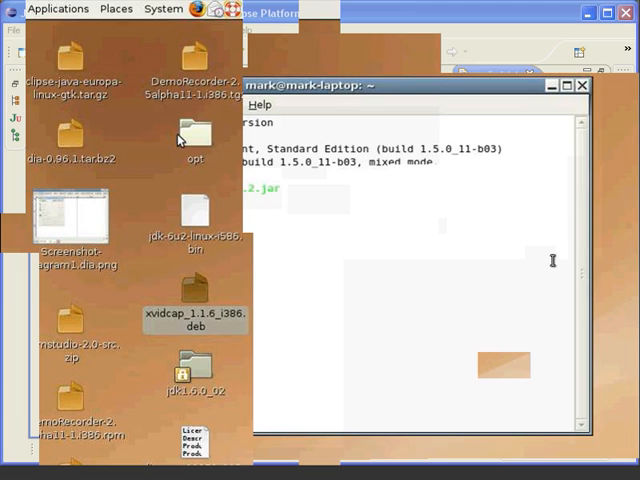
text(java)
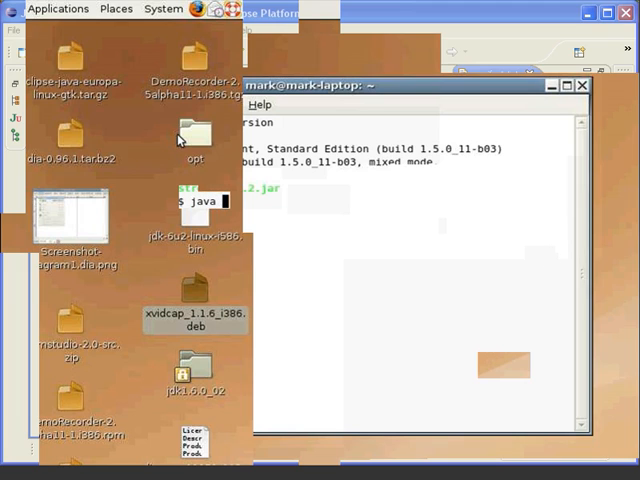